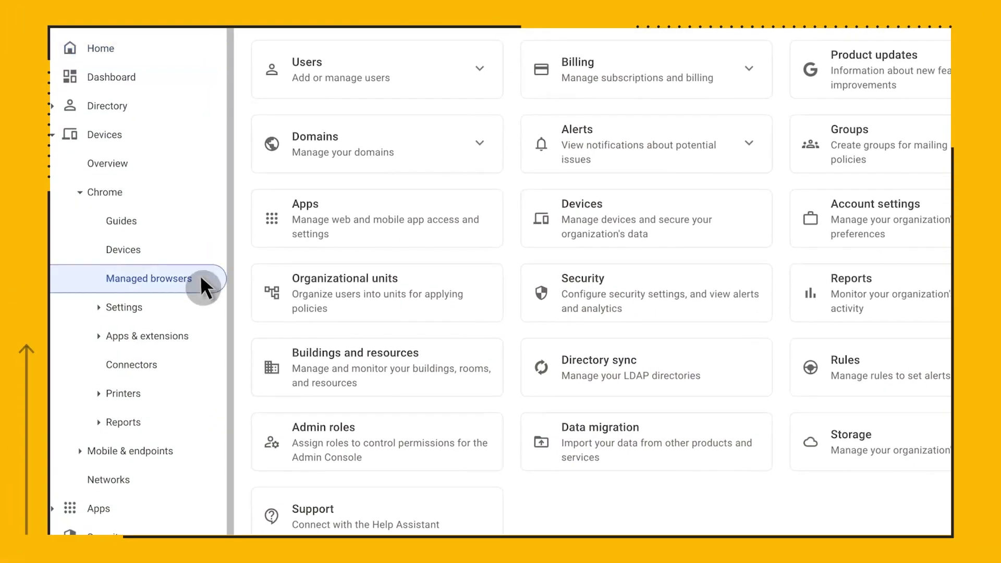
# Step: Show the managed Chrome browsers in the Mobile organizational unit (9 browsers)
pyautogui.click(148, 279)
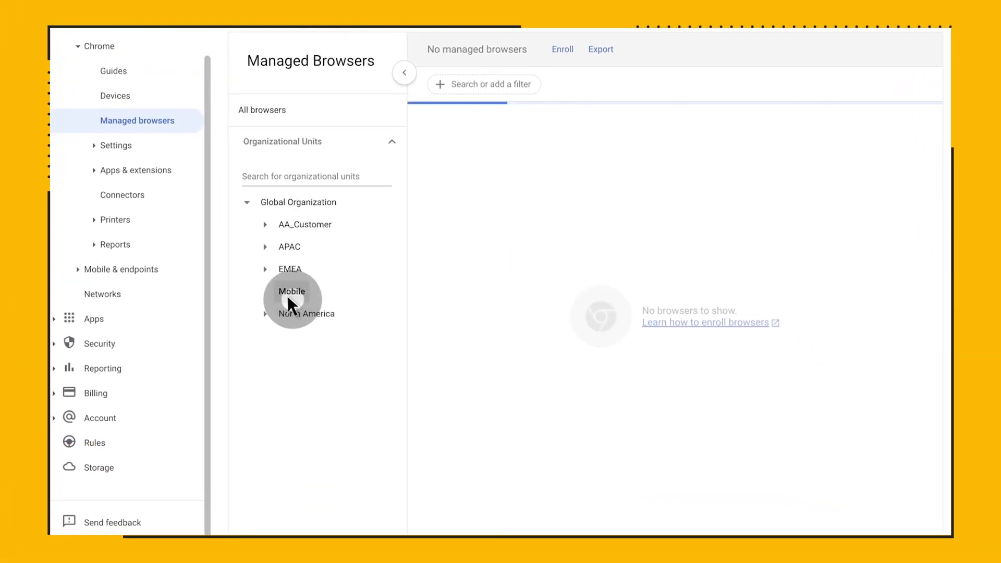
pyautogui.click(291, 291)
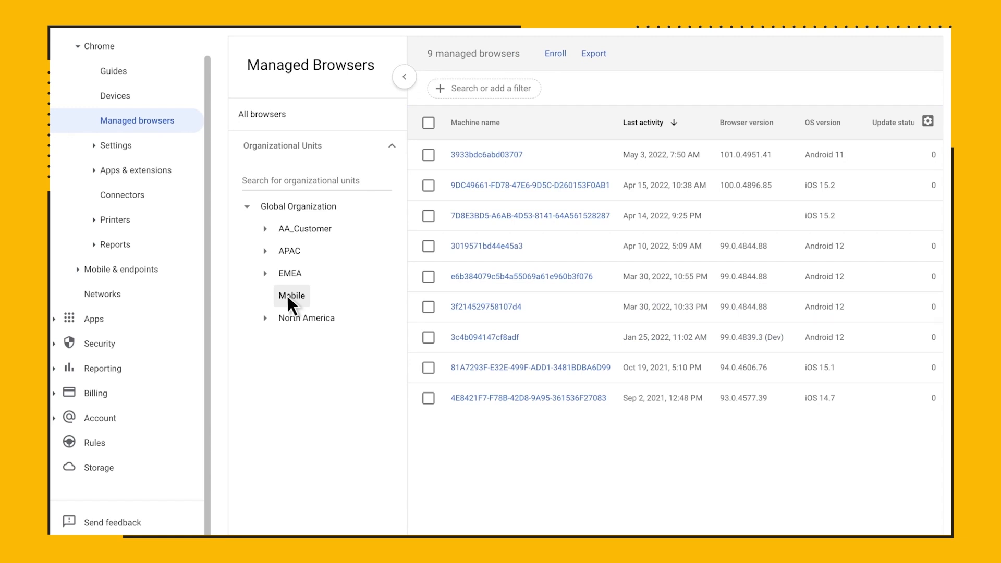
pyautogui.moveTo(487, 184)
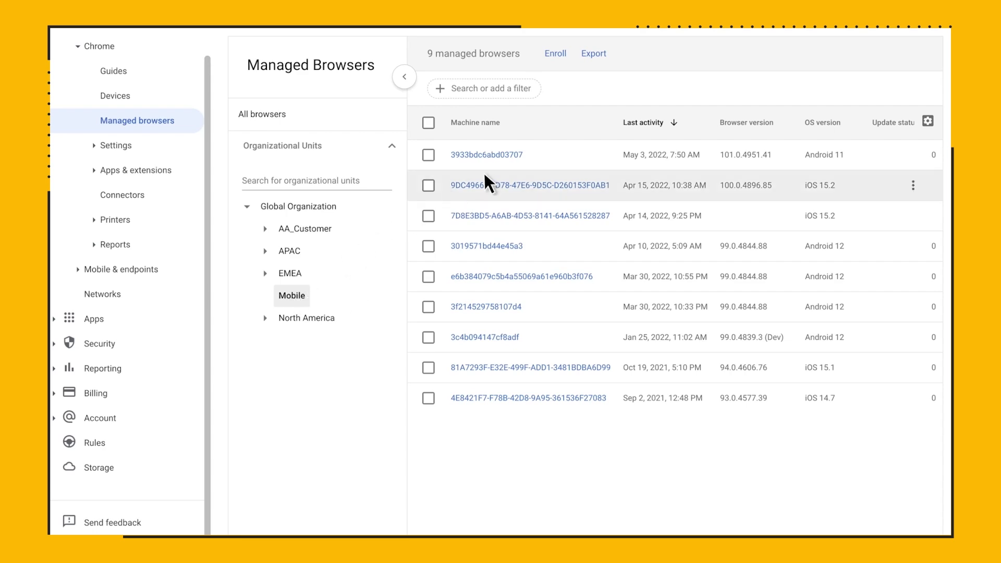
# Step: Open browser 3933bdc6abd03707's details and scroll to its applied browser policies
pyautogui.click(487, 155)
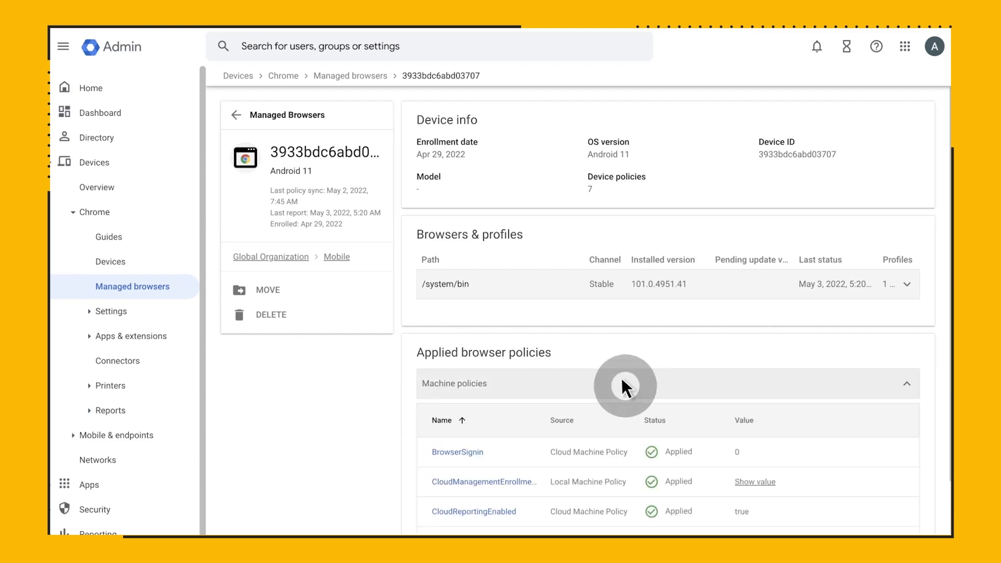
pyautogui.scroll(-3)
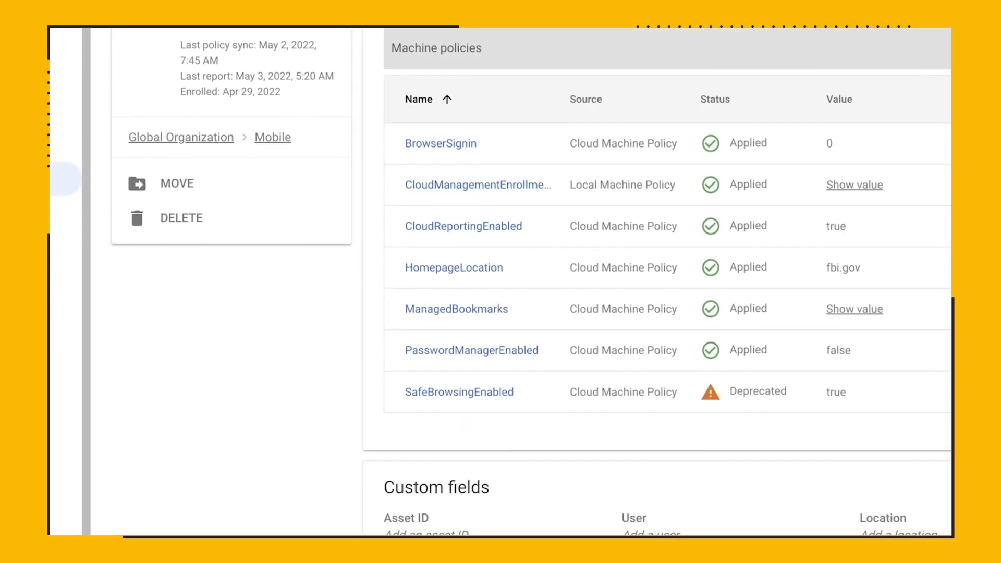